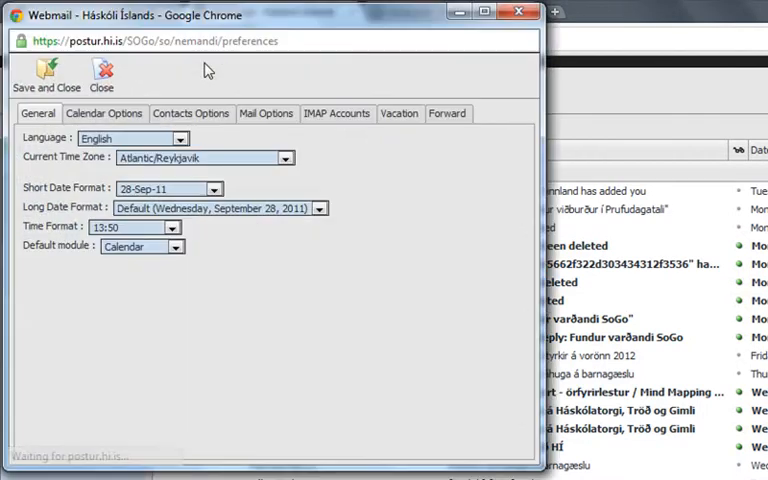
# - Show the Mail Options preferences listing the 'filter test' and 'Untitled Filter' filters
pyautogui.click(267, 113)
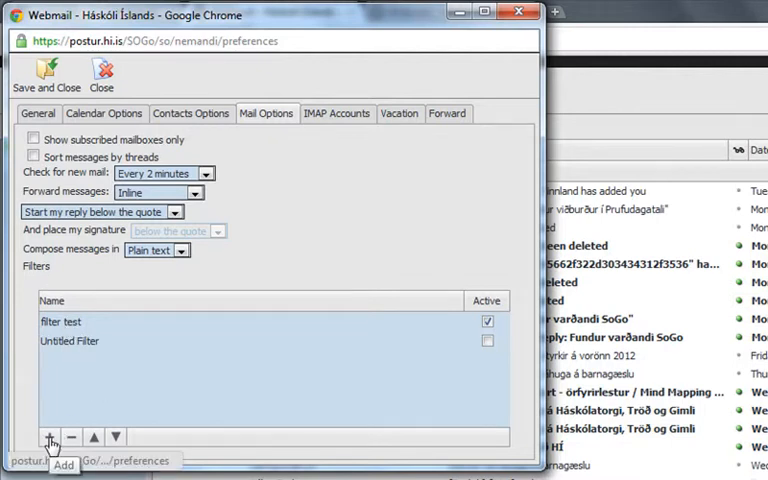
# - Add a new mail filter and name it 'Kennari'
pyautogui.click(49, 437)
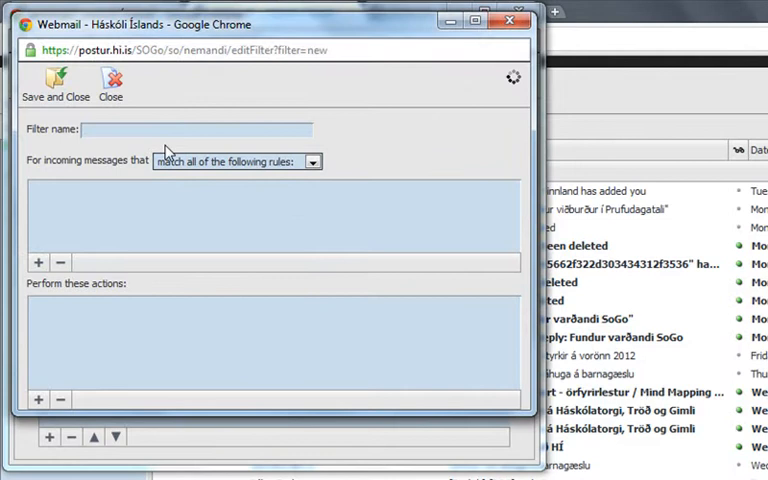
pyautogui.write('k')
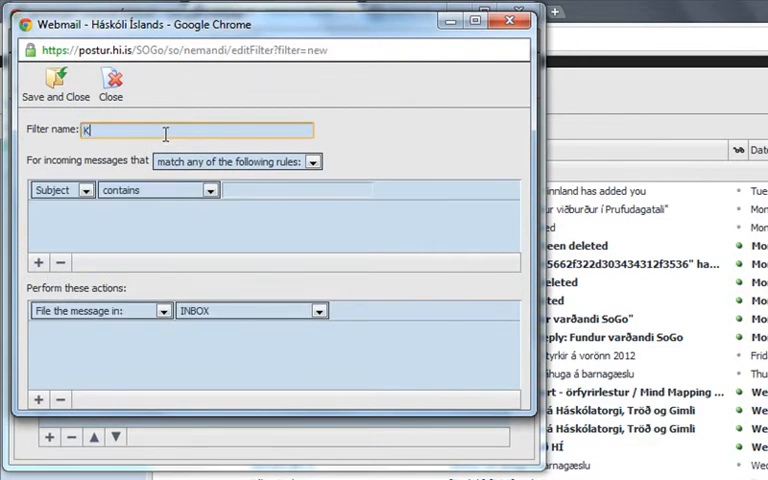
pyautogui.write('enna')
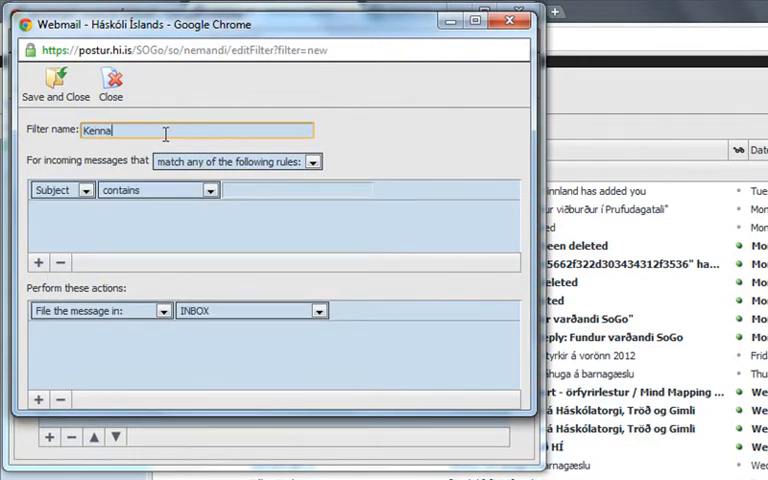
pyautogui.write('ri')
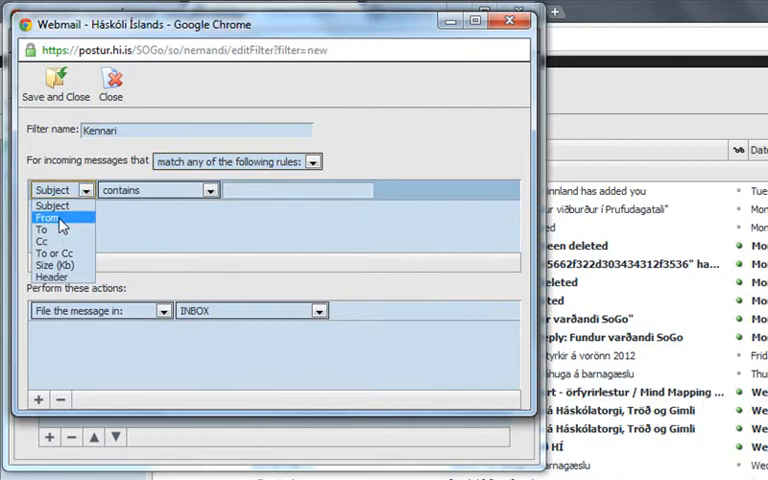
pyautogui.click(48, 217)
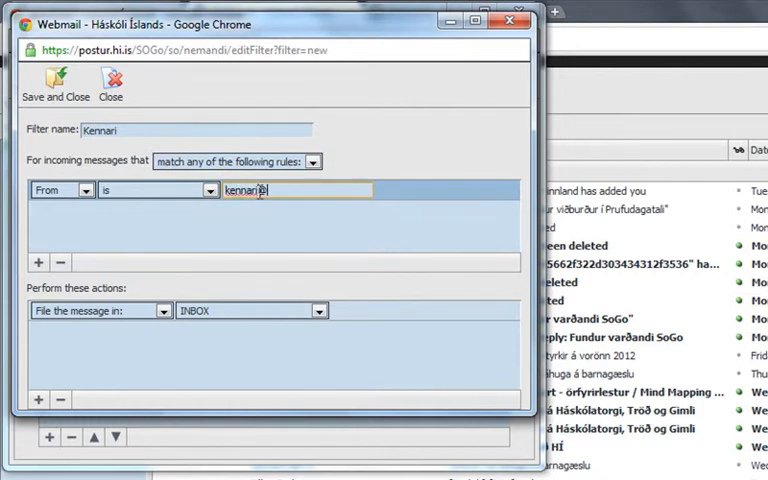
pyautogui.write('@hi.is')
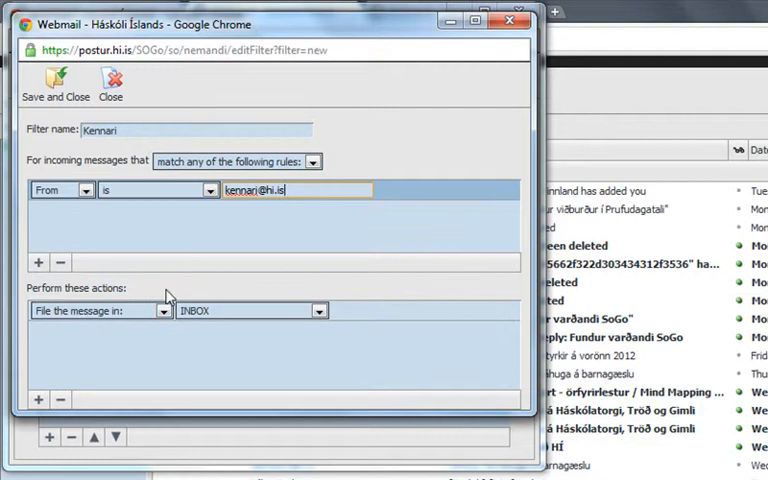
pyautogui.moveTo(165, 292)
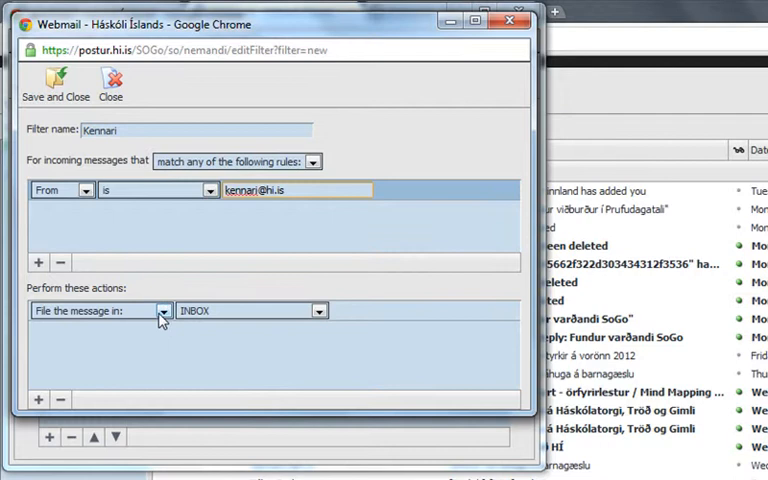
# - Set the action to file messages into the Kennari folder and save the filter
pyautogui.click(100, 310)
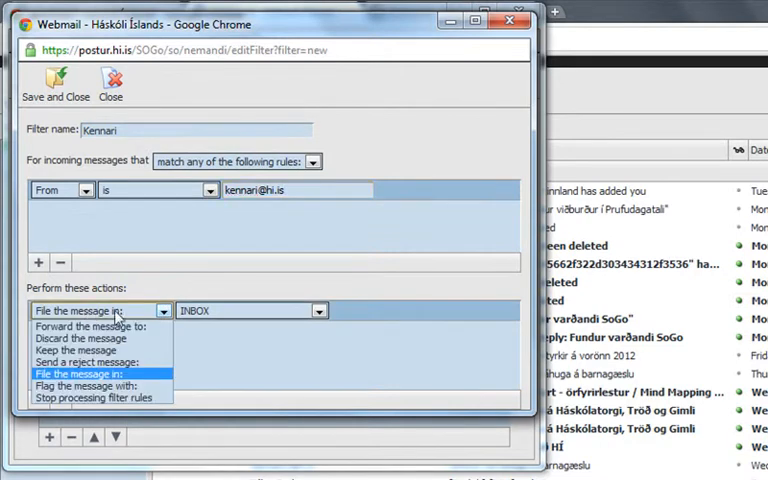
pyautogui.click(250, 310)
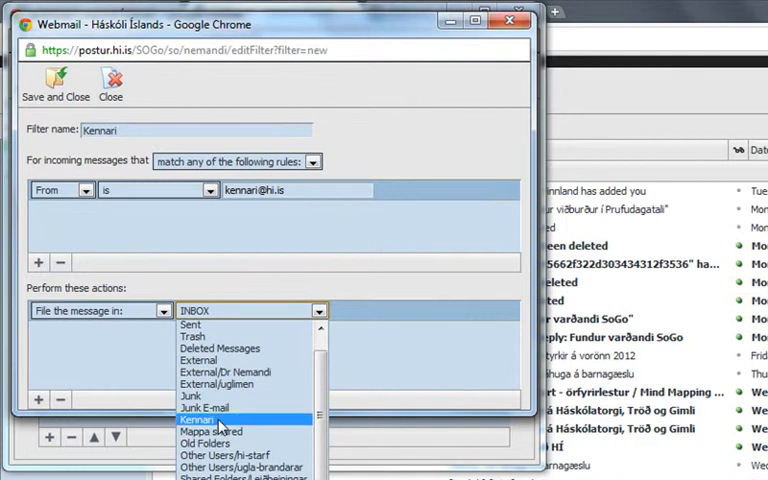
pyautogui.click(201, 419)
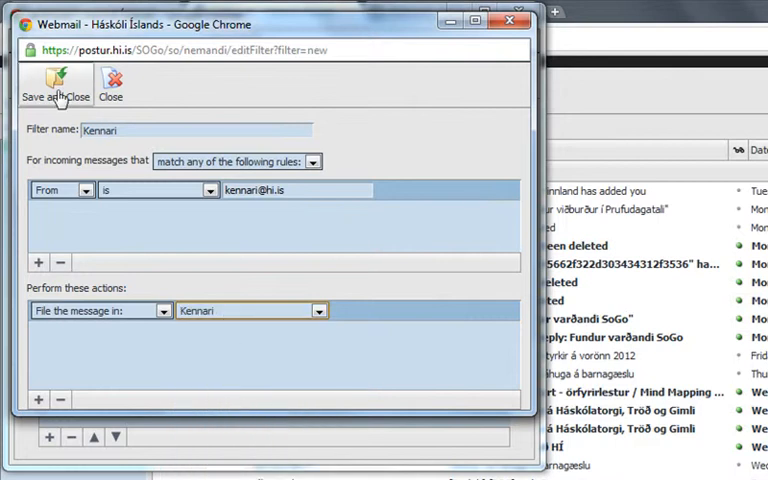
pyautogui.click(47, 87)
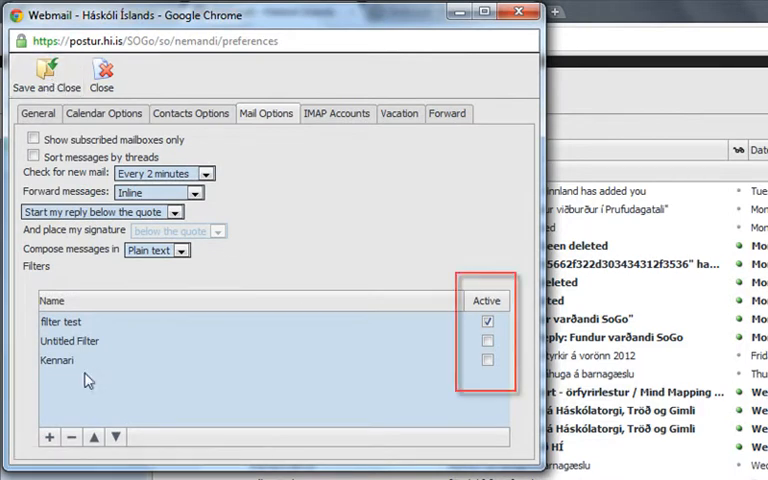
# - Mark the Kennari filter active and save the preferences
pyautogui.click(487, 360)
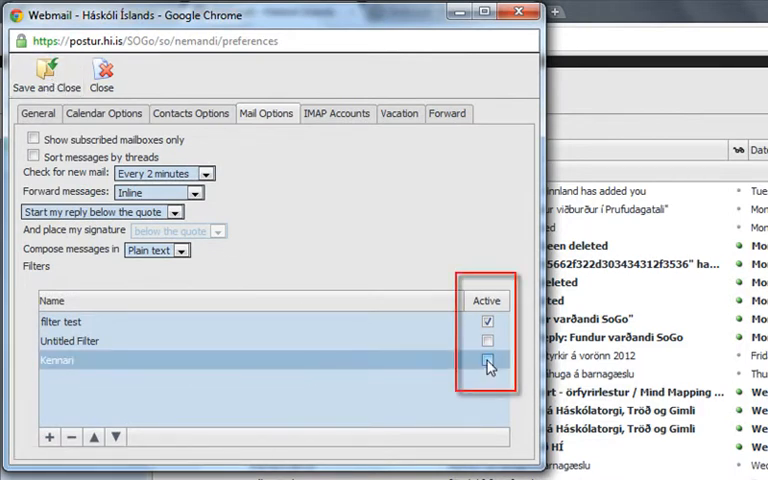
pyautogui.click(487, 360)
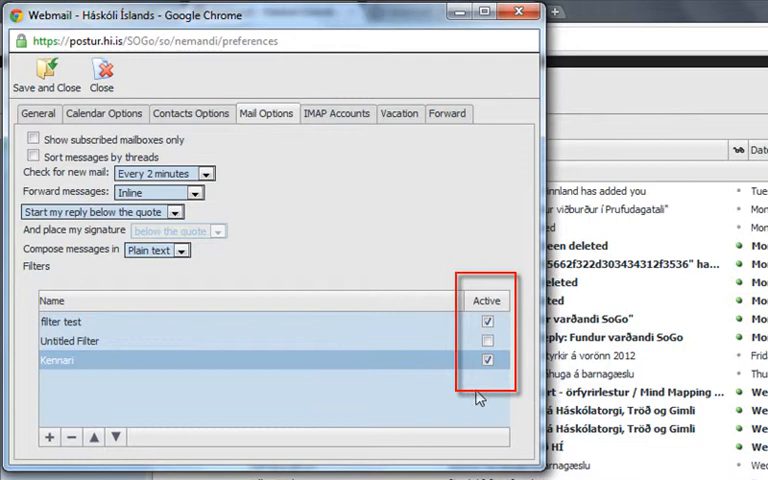
pyautogui.click(44, 75)
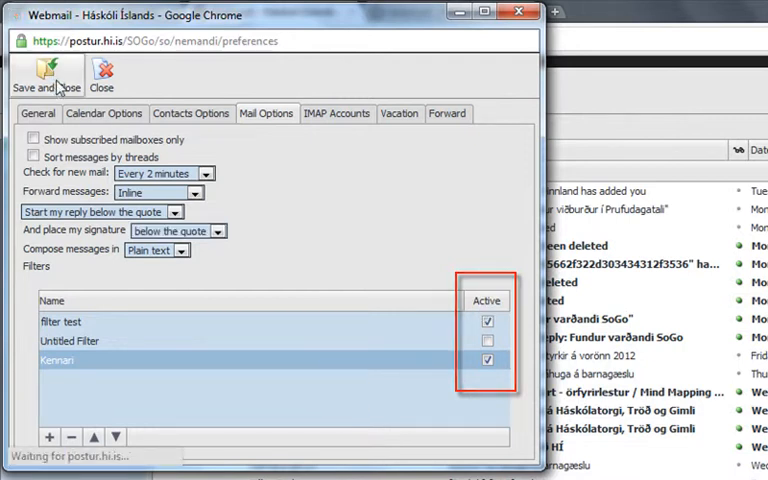
pyautogui.click(42, 78)
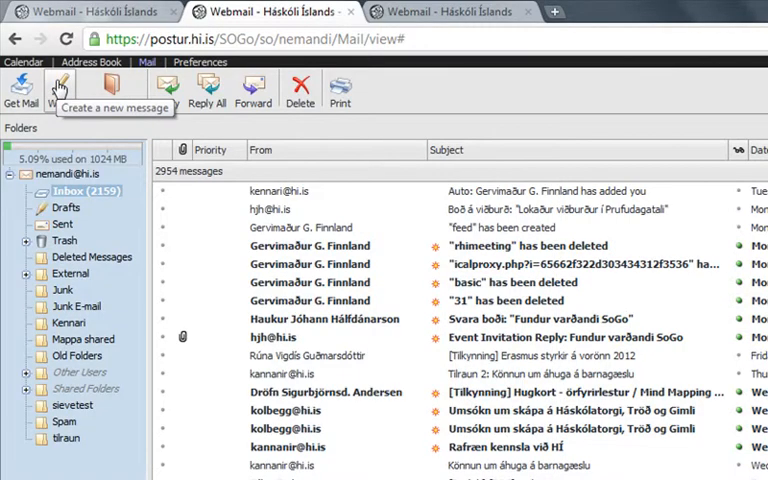